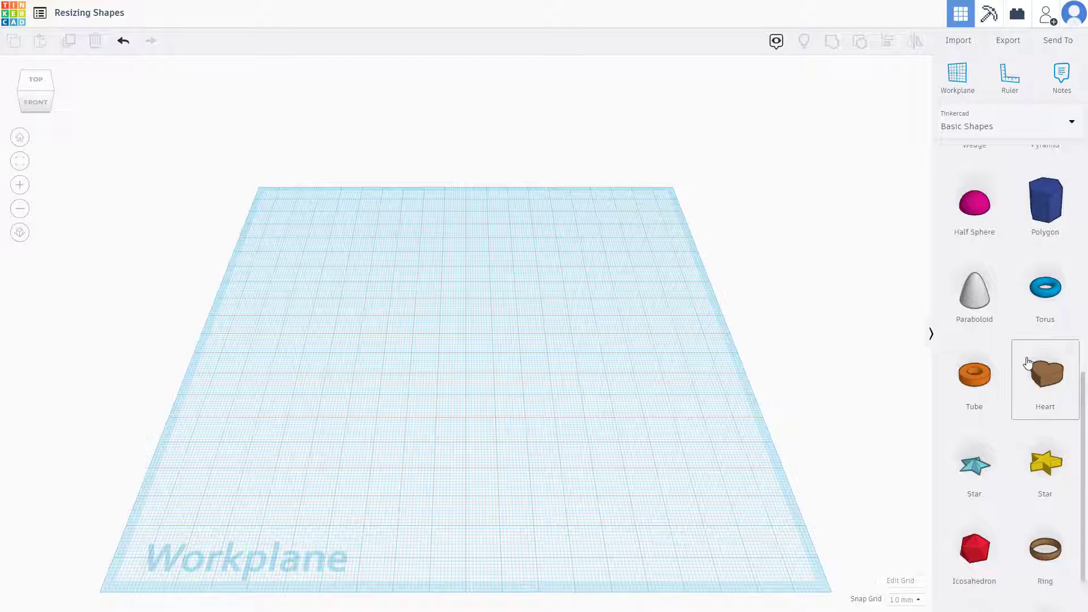
Step: Place a sphere on the workplane and enter 40 mm as its dimension
scroll("up", 3)
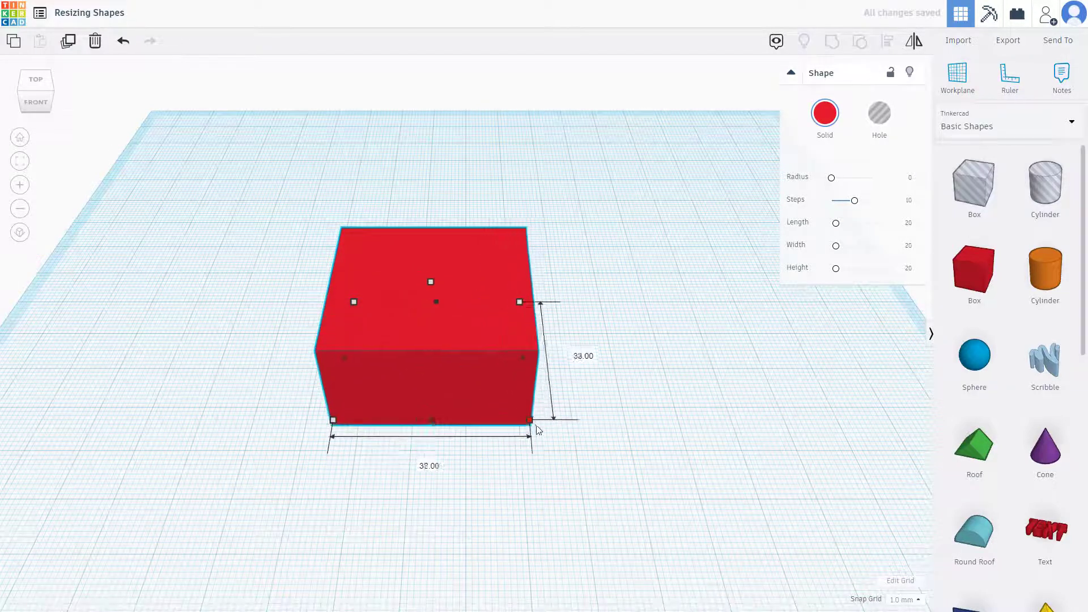
left_click(583, 356)
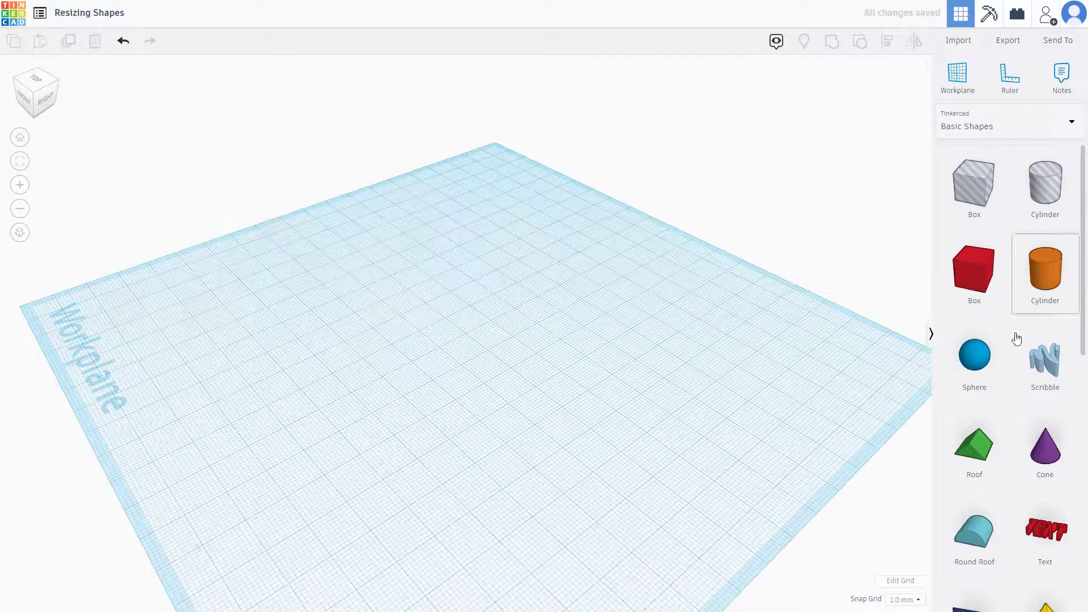
left_click(974, 356)
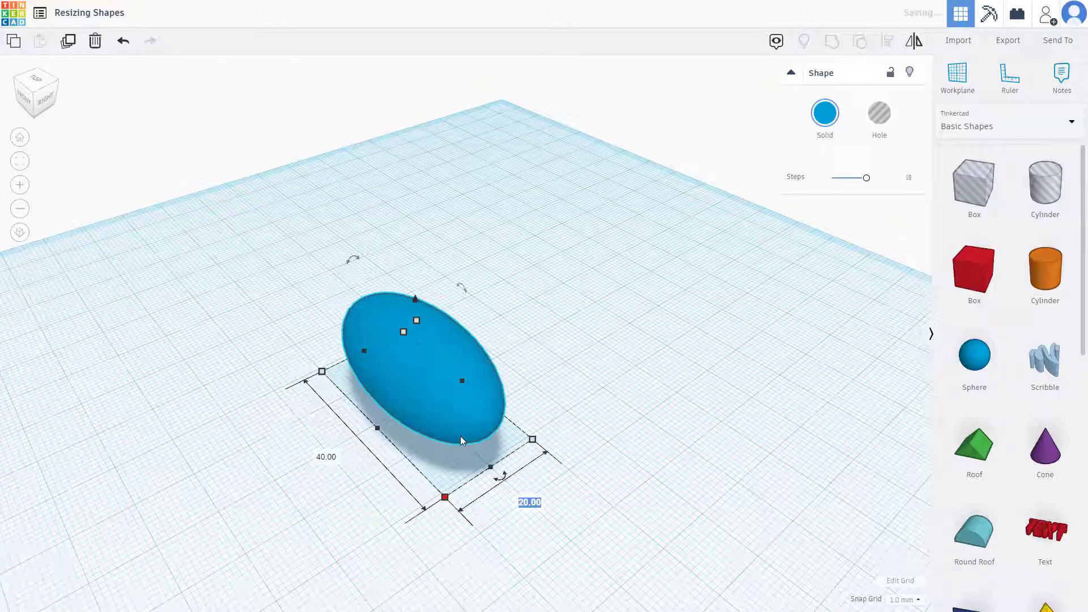
type("40")
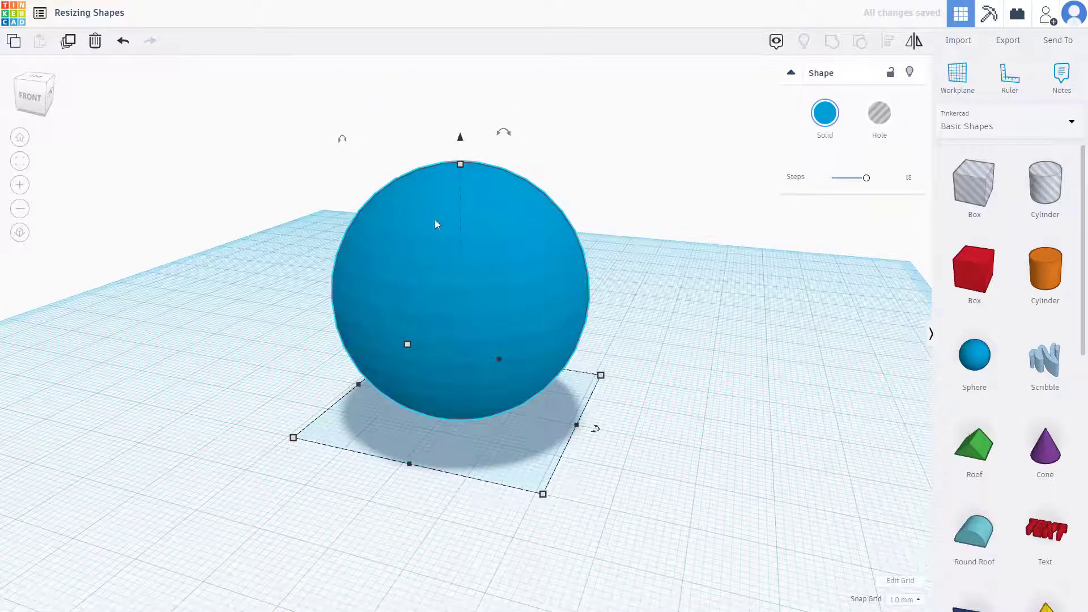
mouse_move(629, 251)
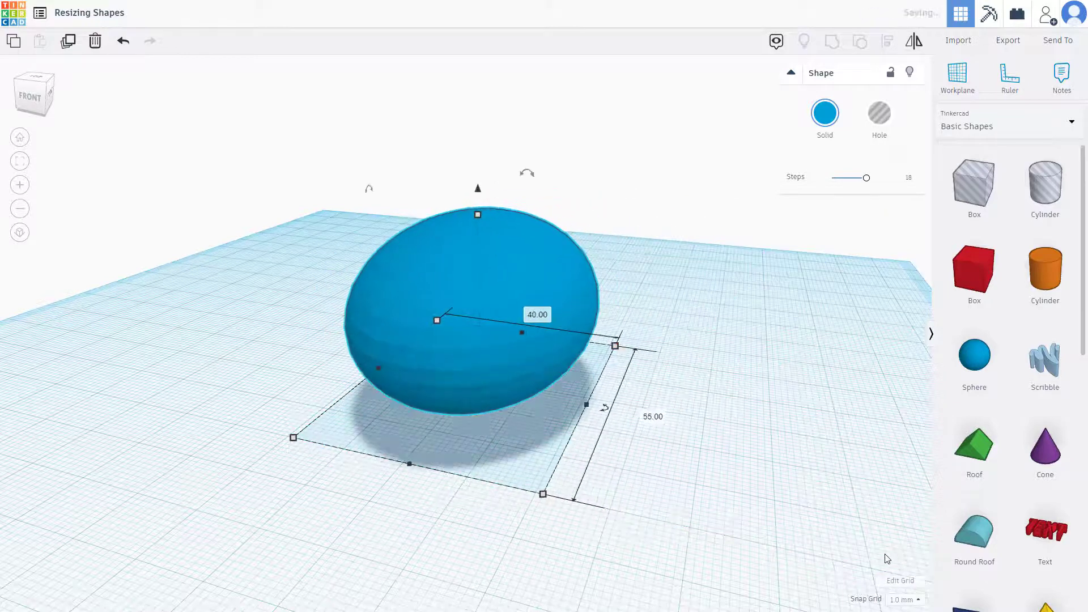
Step: Choose 5.0 mm from the Snap Grid dropdown
left_click(905, 599)
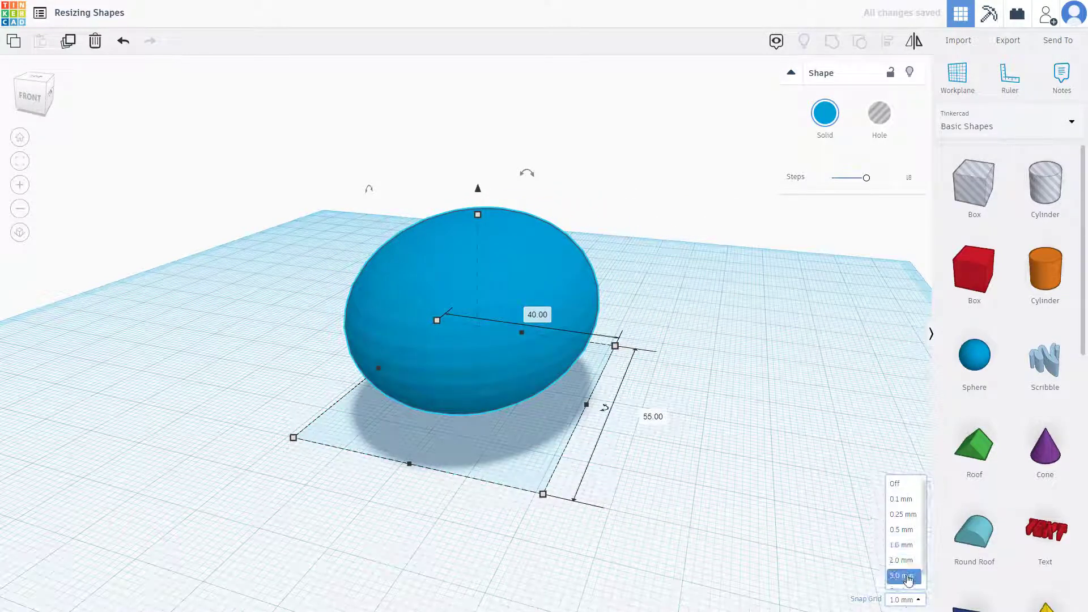
left_click(903, 576)
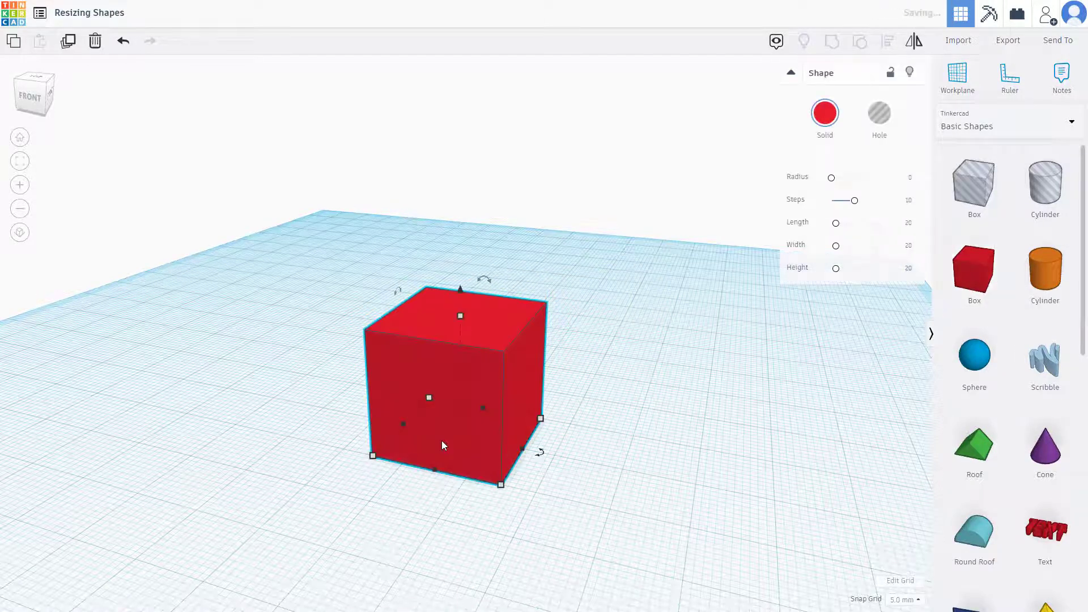
mouse_move(897, 437)
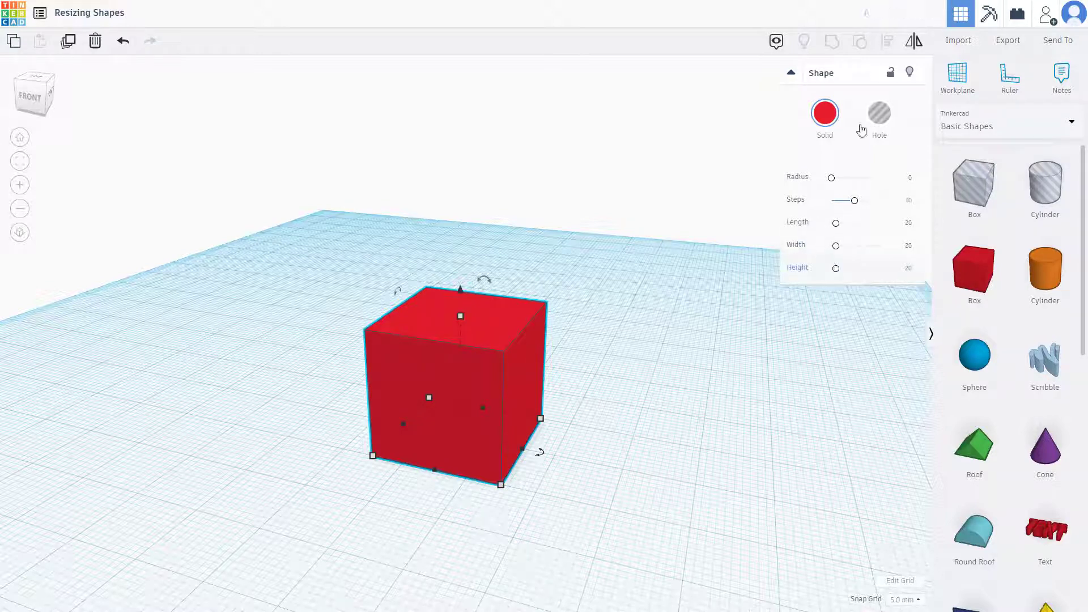
mouse_move(548, 391)
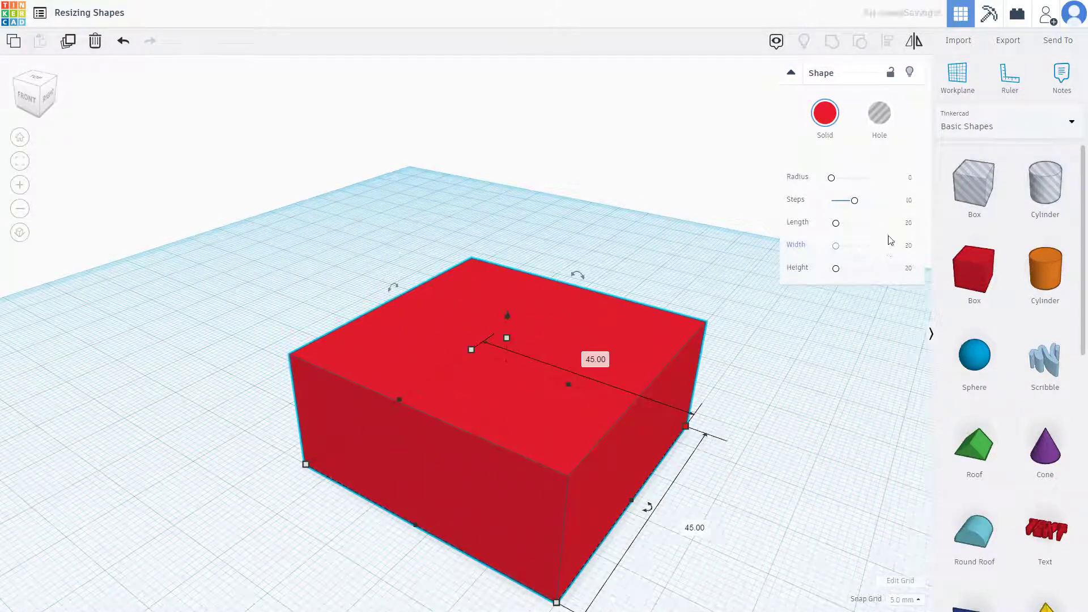
Step: Select the red box and resize it into long and wall-like shapes
left_click(95, 40)
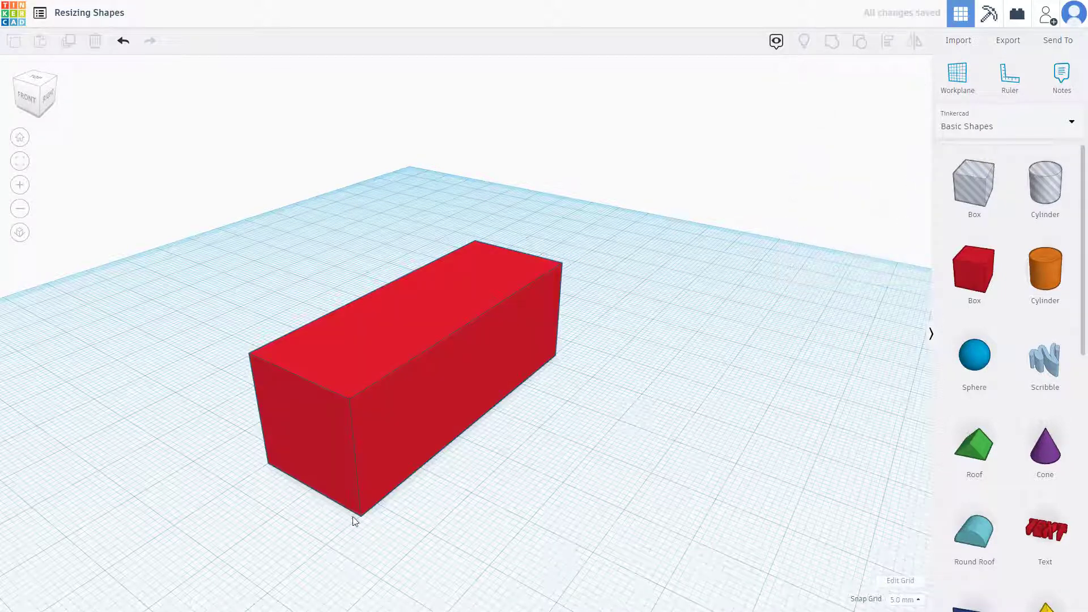
left_click(389, 375)
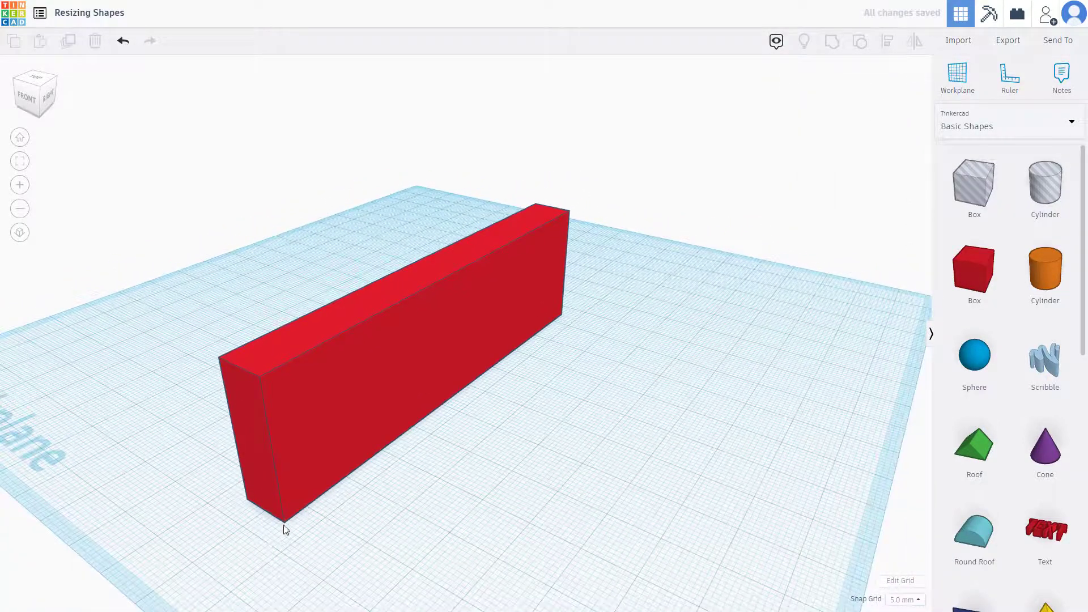
left_click(382, 346)
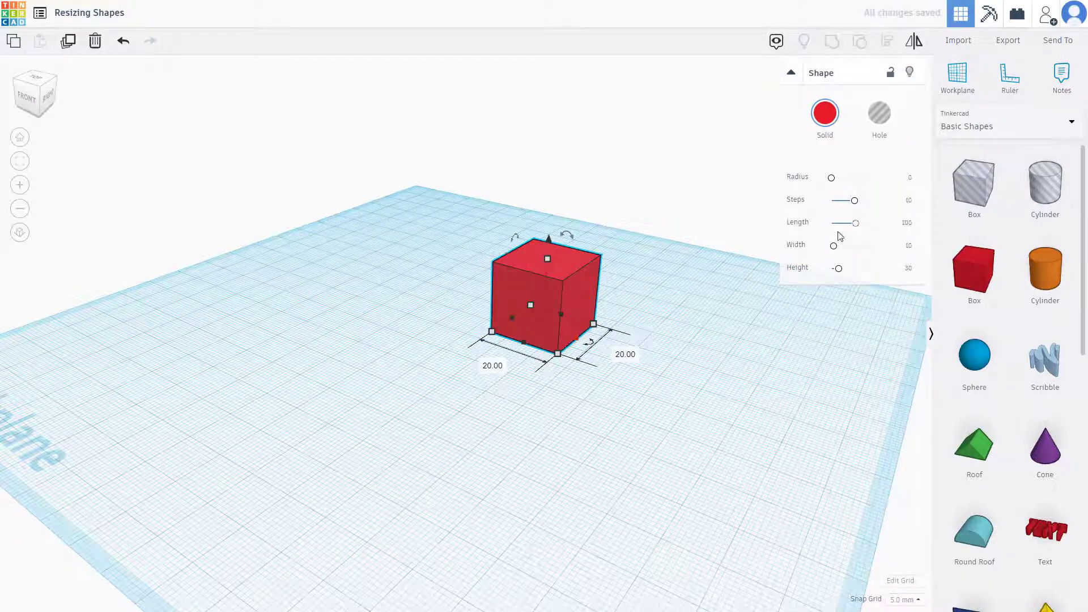
Step: Deselect and reselect the red cube to resize it to 31.93 x 55 mm
left_click(587, 337)
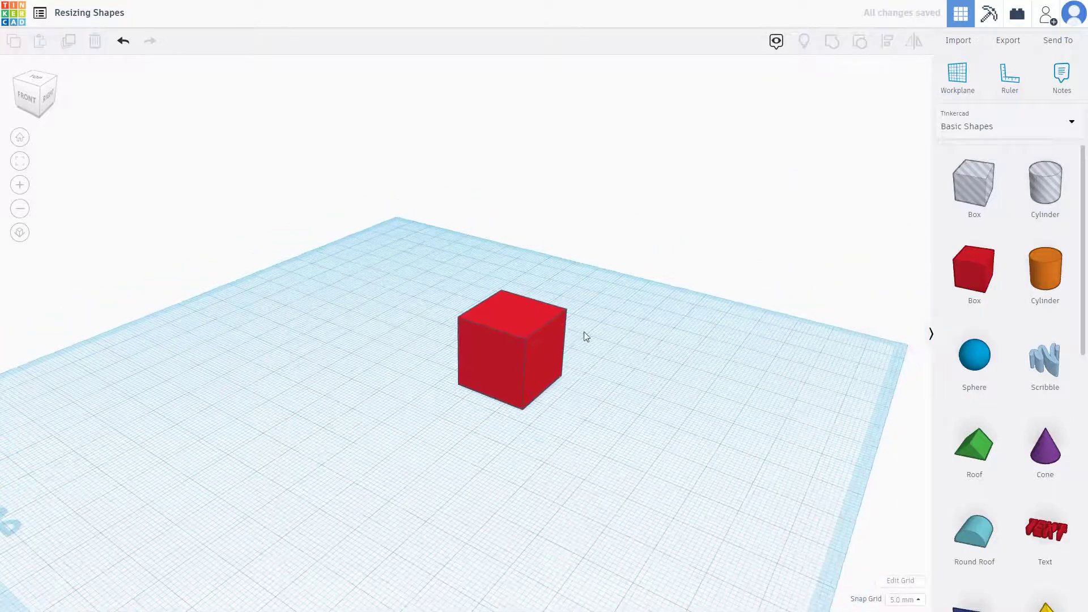
left_click(513, 347)
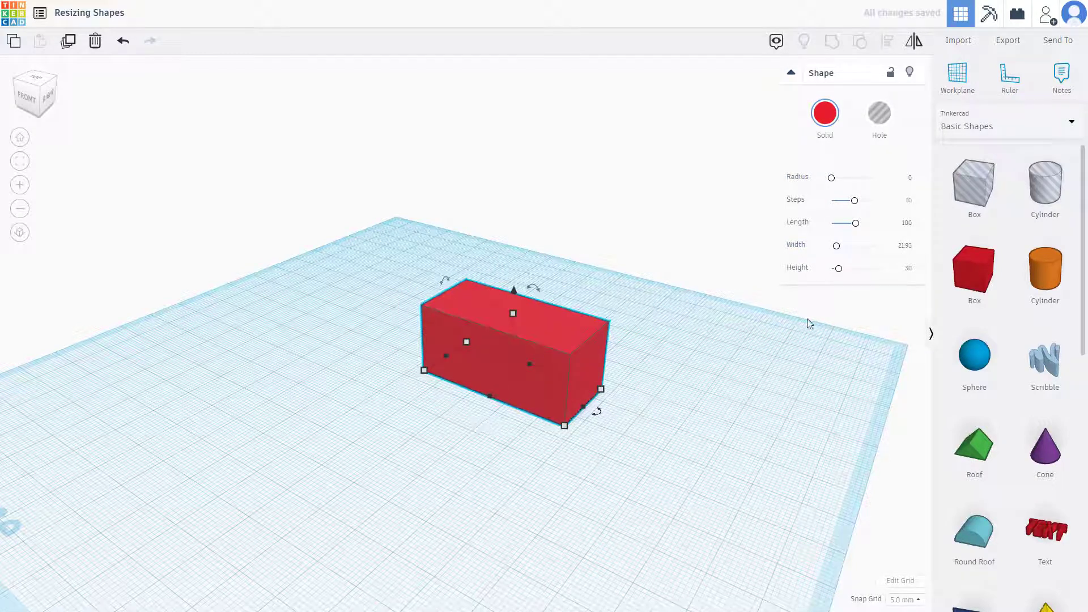
mouse_move(490, 285)
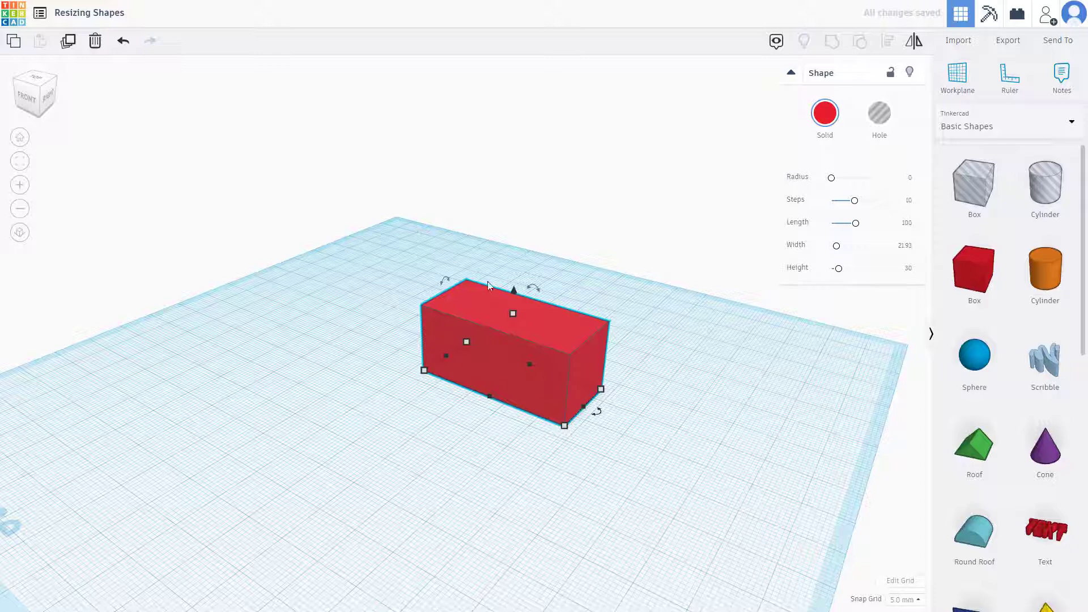
mouse_move(690, 315)
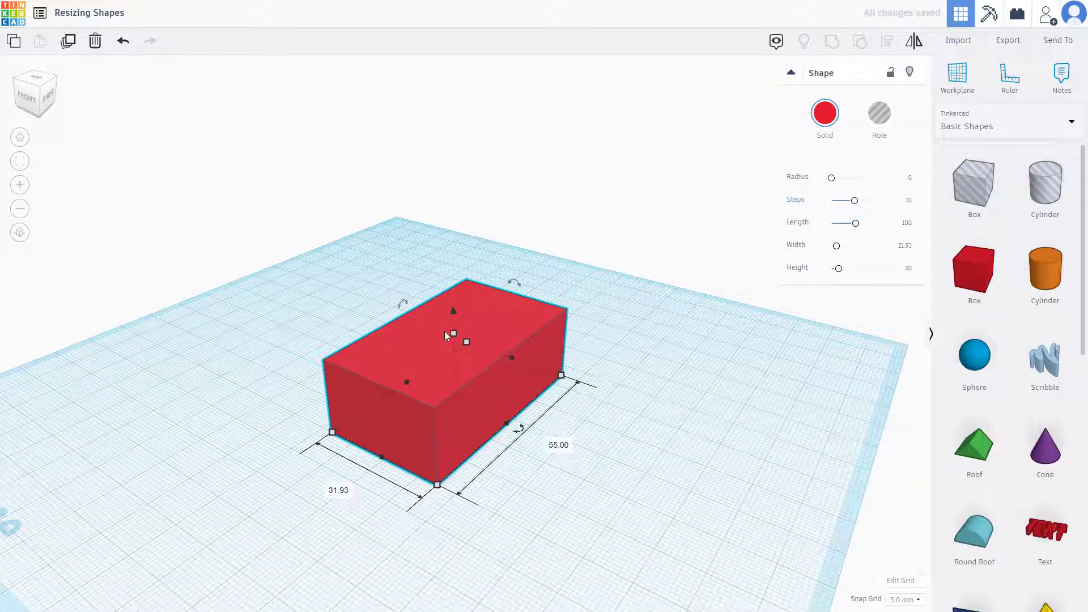
mouse_move(451, 362)
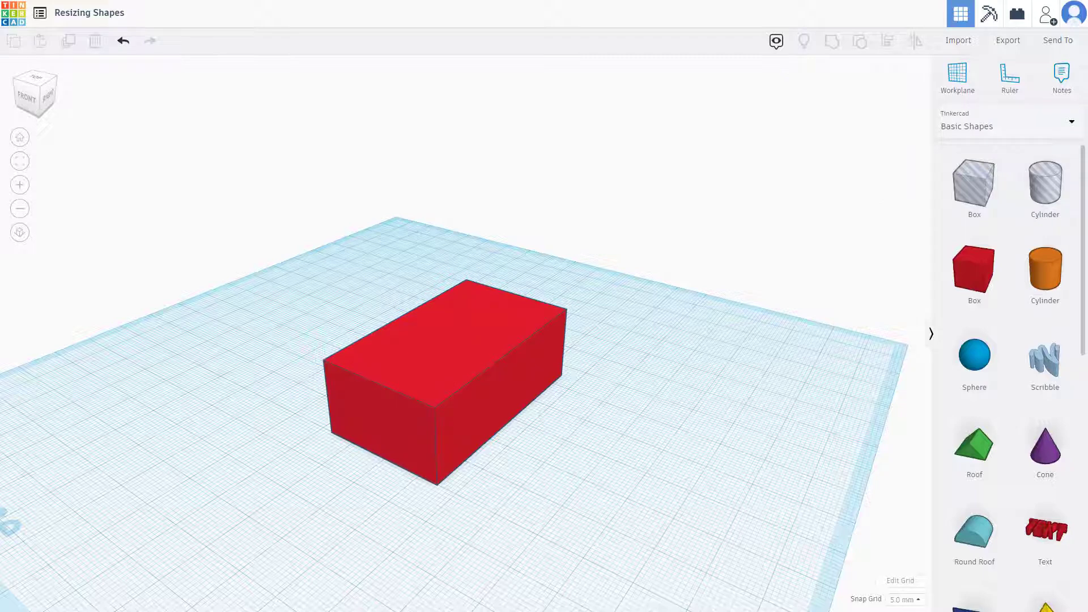
left_click(444, 374)
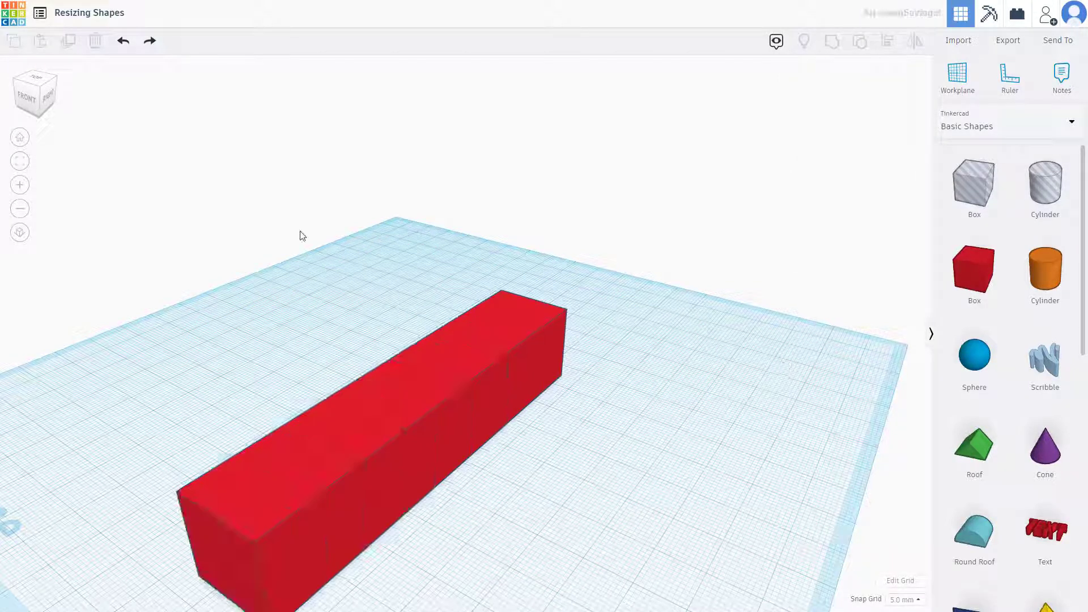
left_click(123, 41)
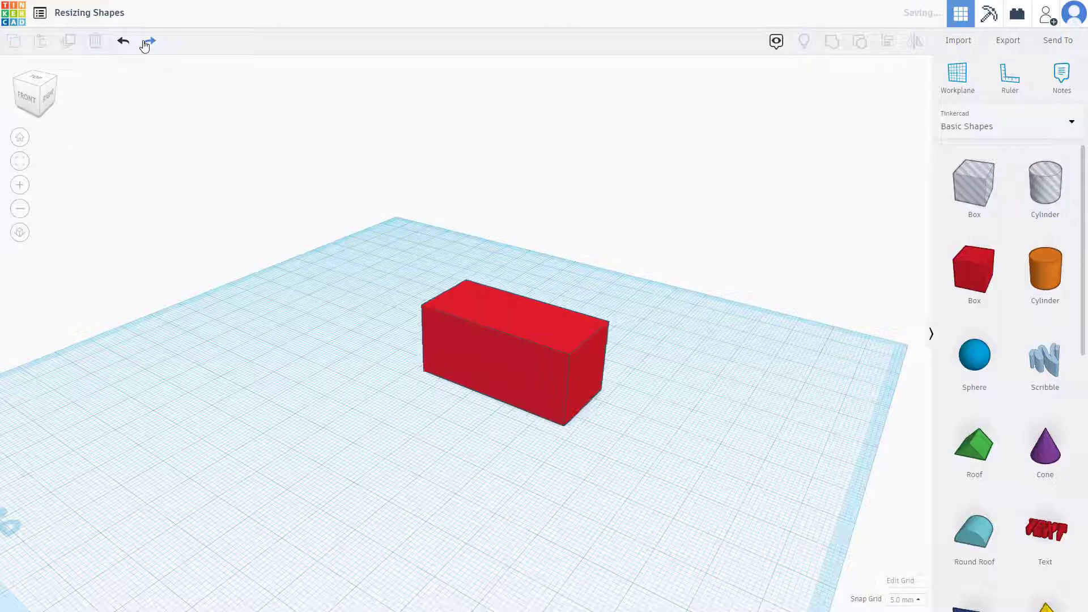
left_click(150, 40)
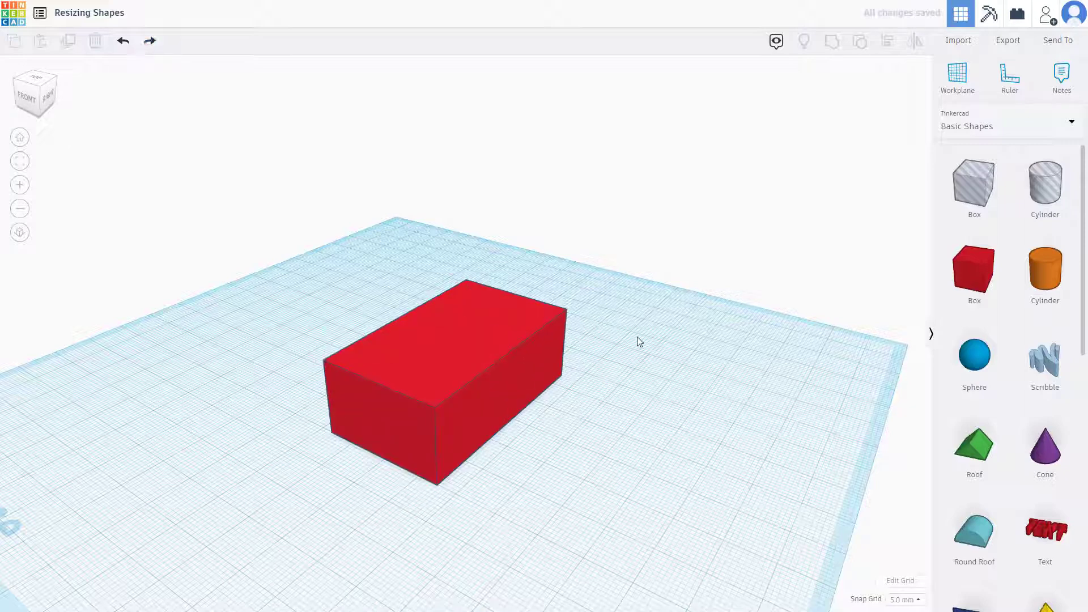
mouse_move(678, 309)
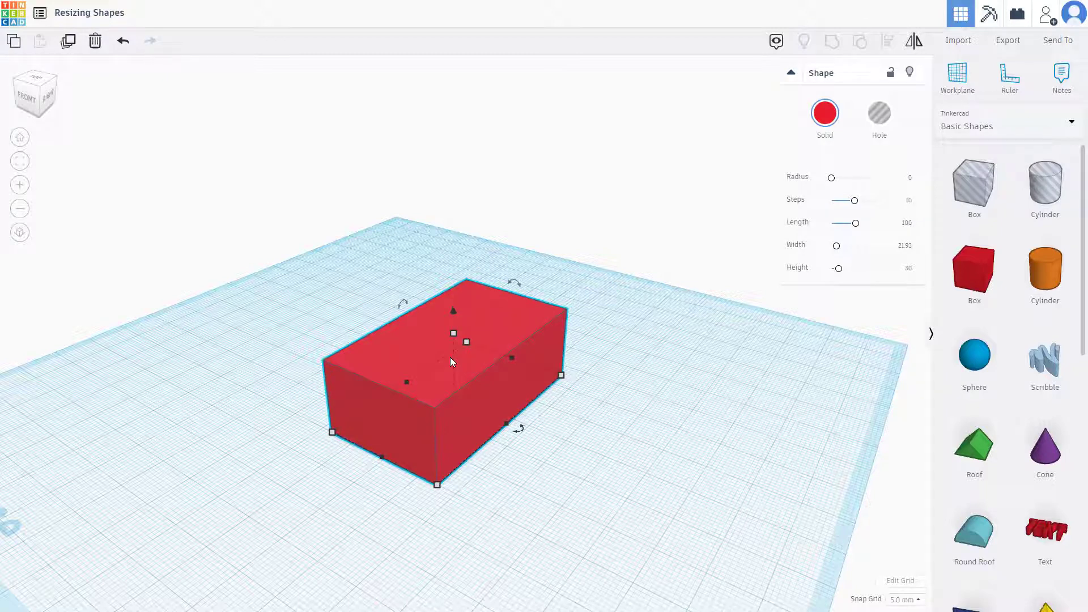
mouse_move(619, 133)
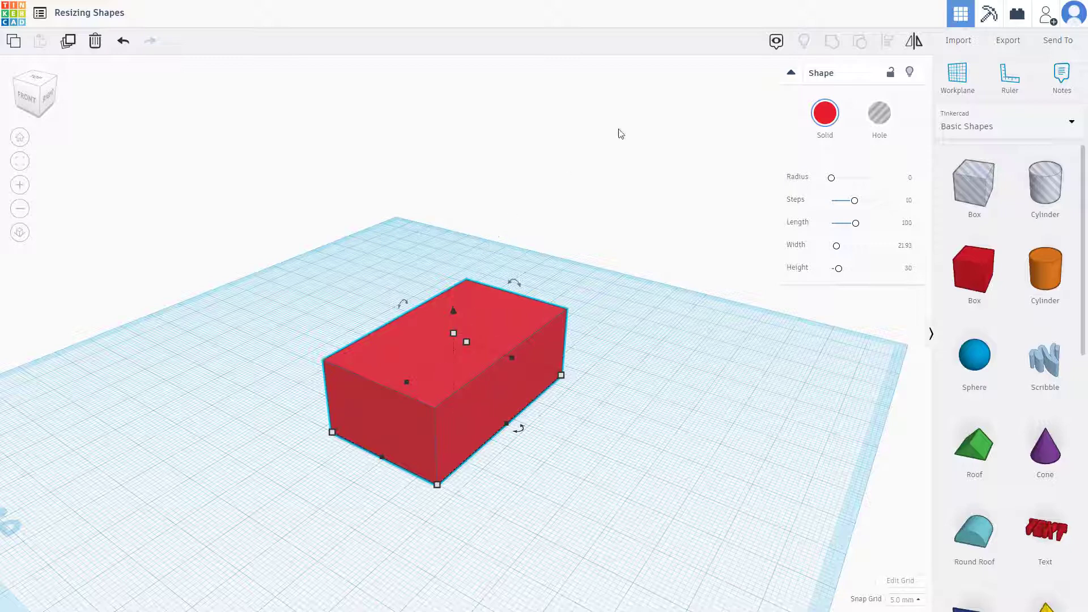